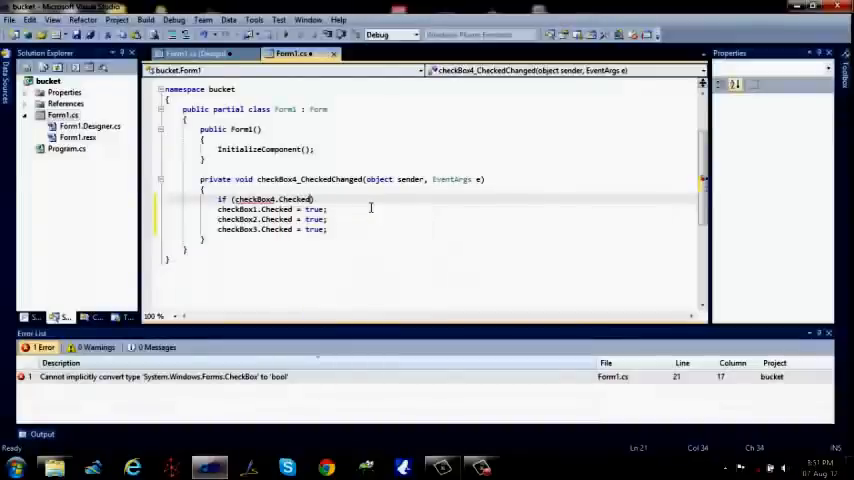
Add else if (checkBox4.Checked == false) { … } after the branch that sets the boxes true.
{"action": "type", "text": "=true"}
{"action": "type", "text": "else if(checkBox4.Checked == tru"}
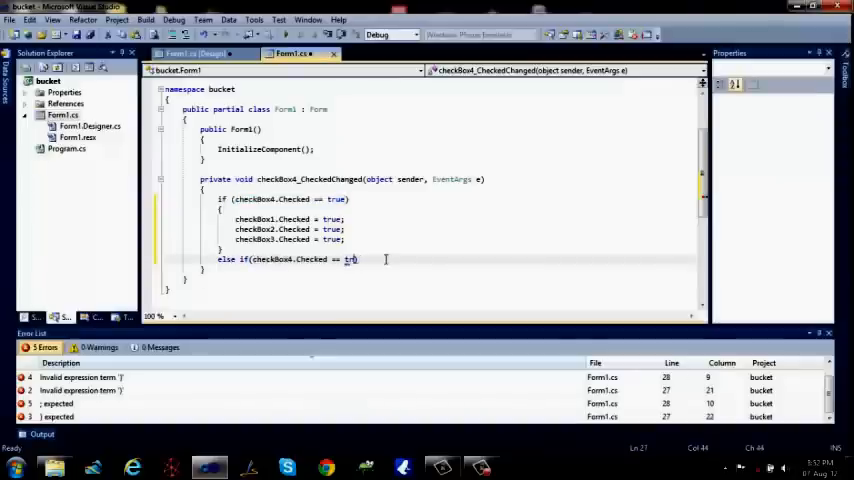
{"action": "type", "text": "fals"}
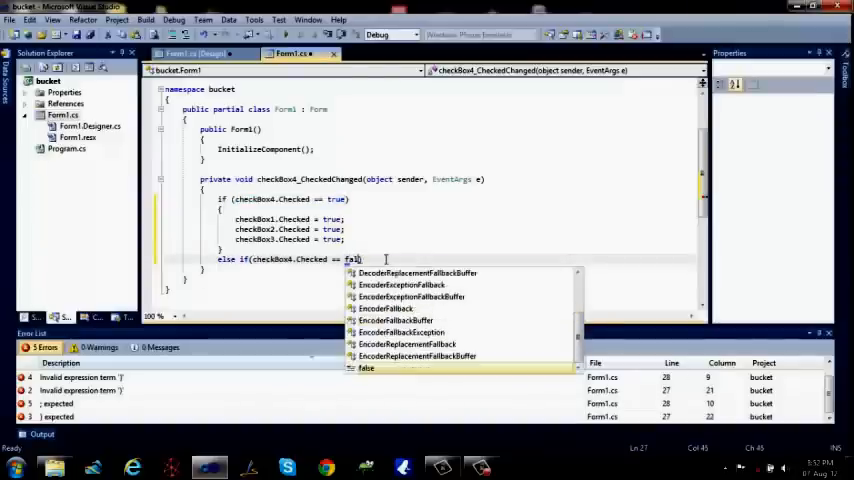
{"action": "type", "text": "se)"}
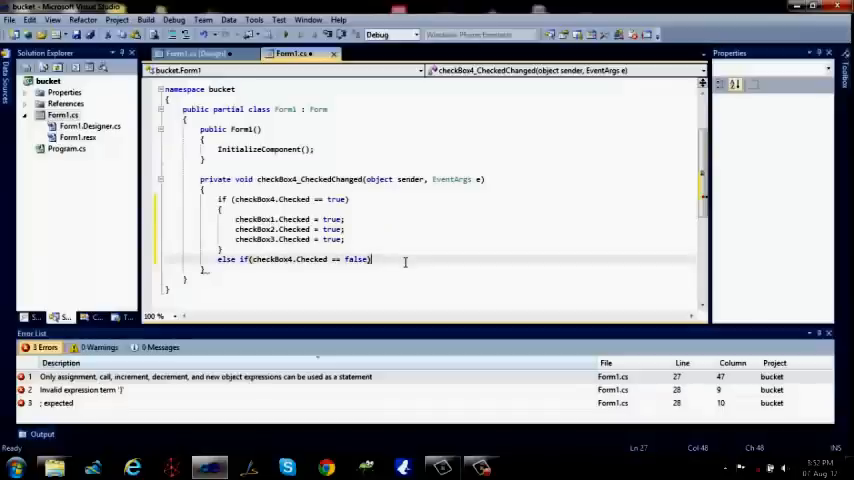
{"action": "type", "text": "{"}
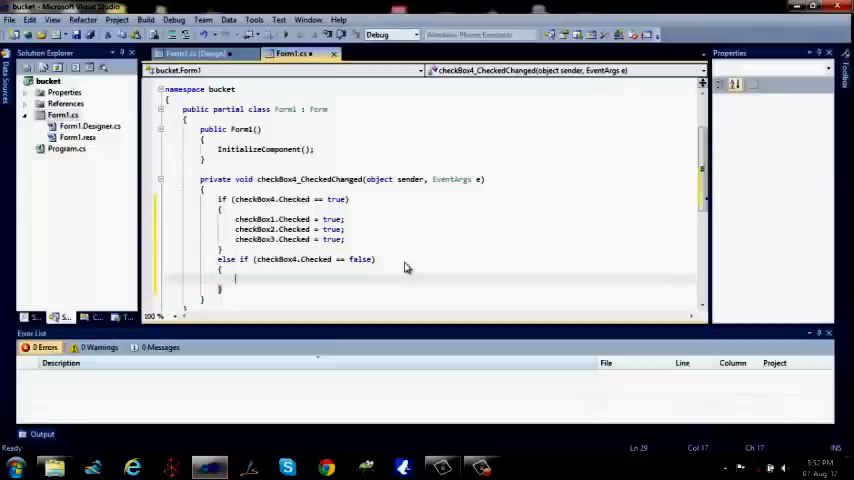
{"action": "type", "text": "checkBox3.Checked = true;"}
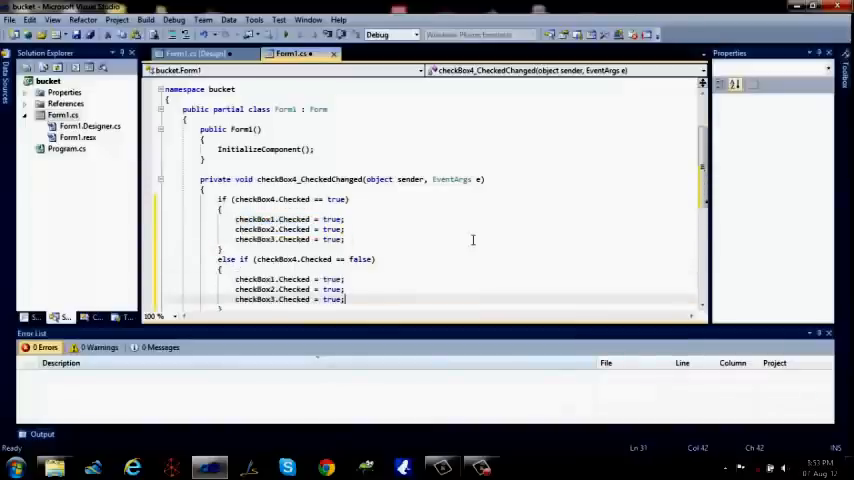
Change the copied lines to set the three checkboxes to false and start the form.
{"action": "double_click", "coordinate": [330, 280]}
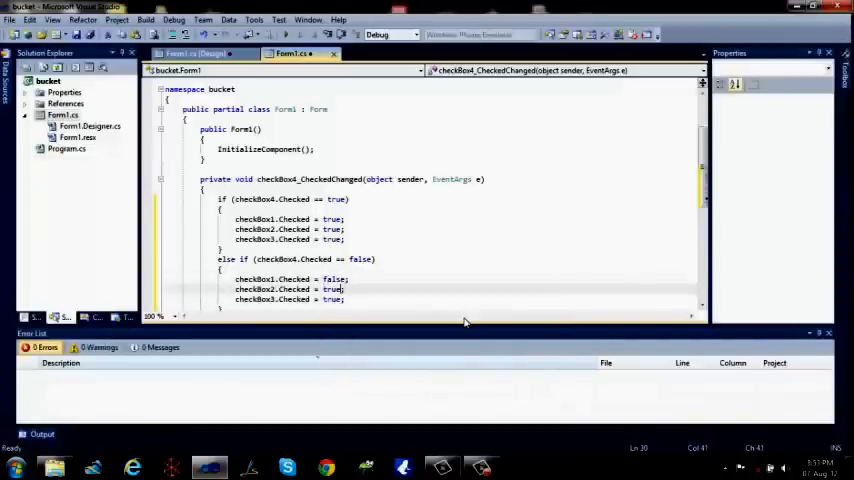
{"action": "type", "text": "fals"}
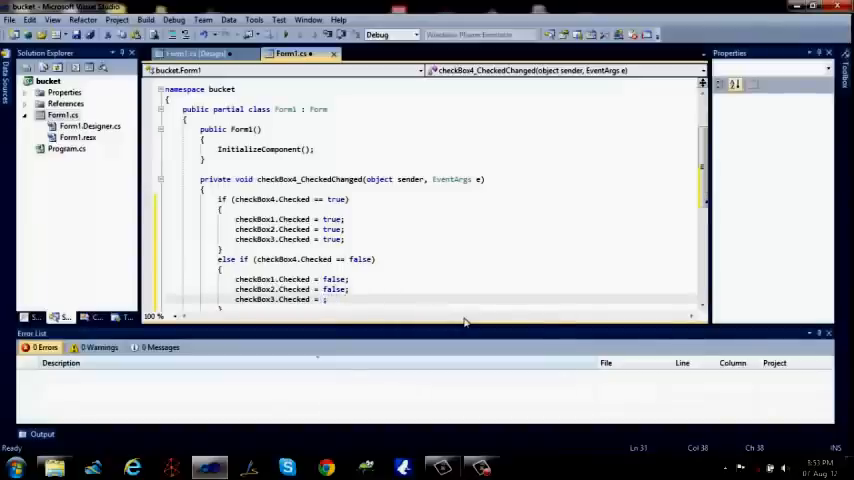
{"action": "type", "text": "false"}
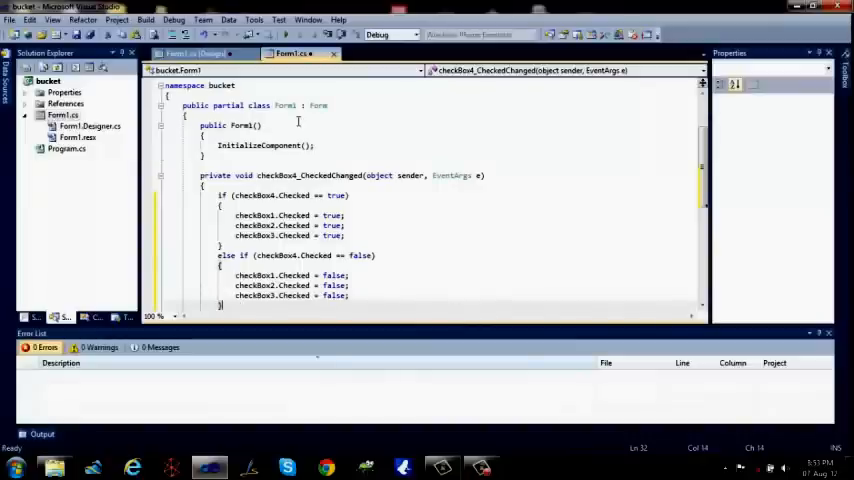
{"action": "left_click", "coordinate": [190, 52]}
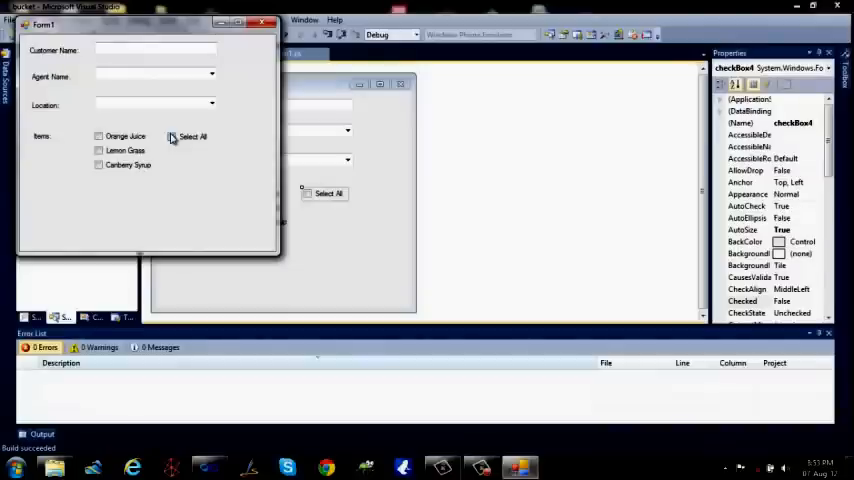
Toggle Select All repeatedly to confirm all three drinks check and uncheck together.
{"action": "left_click", "coordinate": [172, 136]}
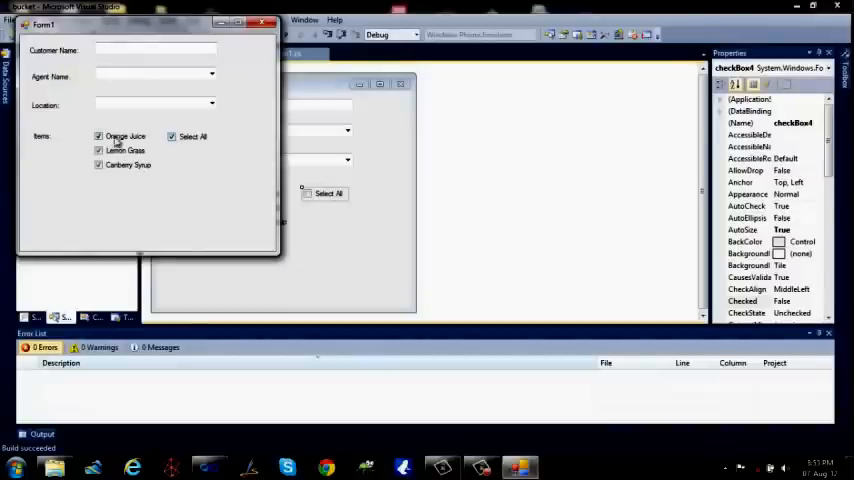
{"action": "left_click", "coordinate": [172, 136]}
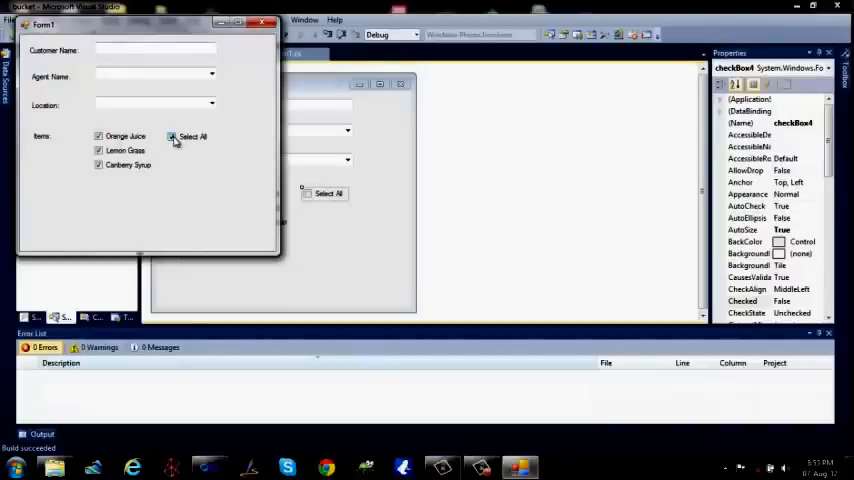
{"action": "left_click", "coordinate": [172, 136]}
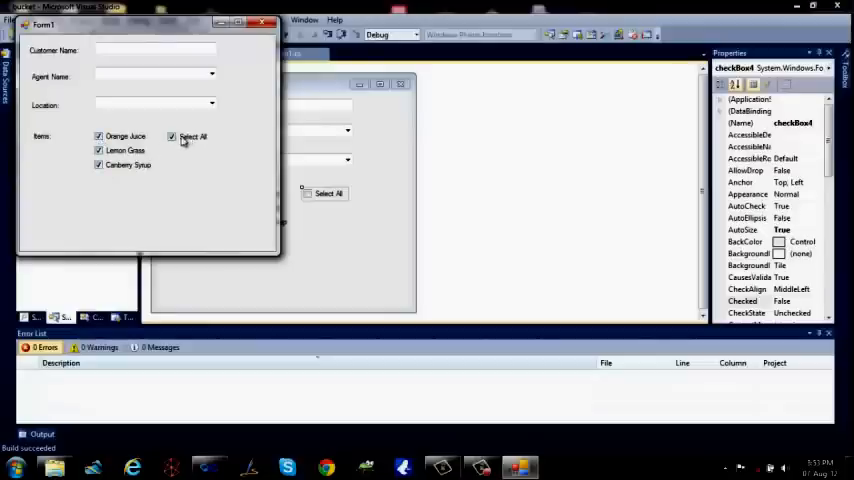
{"action": "left_click", "coordinate": [172, 136]}
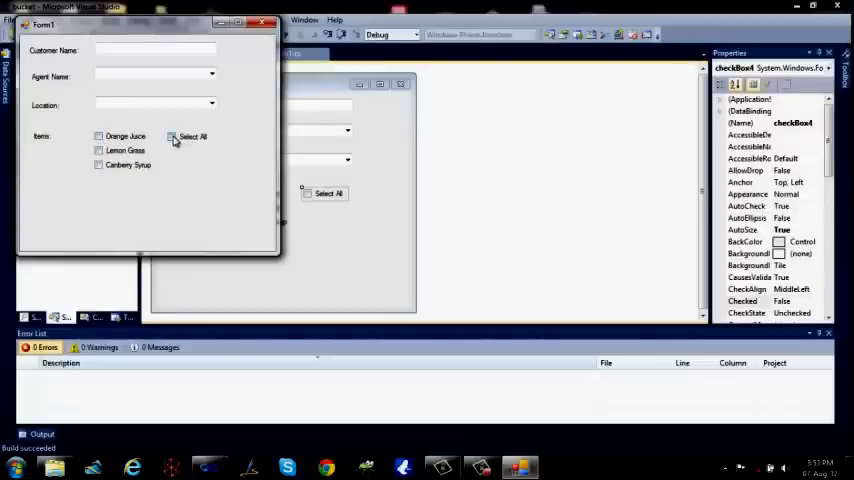
{"action": "left_click", "coordinate": [172, 136]}
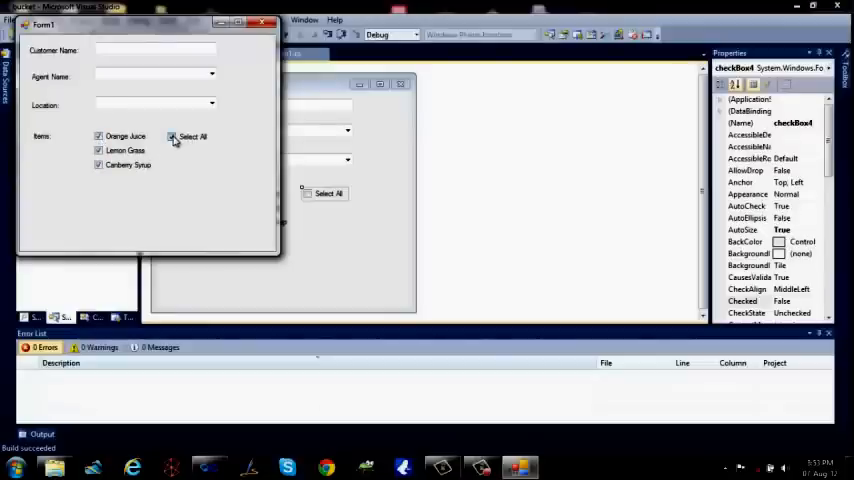
{"action": "left_click", "coordinate": [172, 136]}
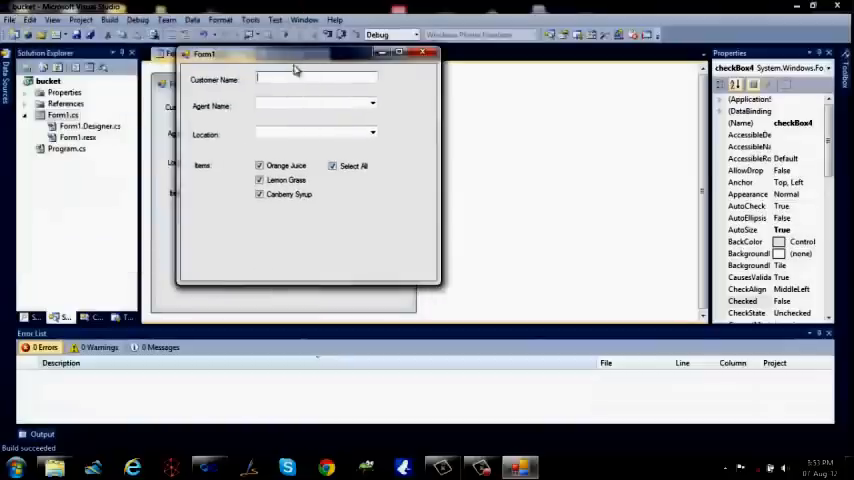
{"action": "mouse_move", "coordinate": [408, 198]}
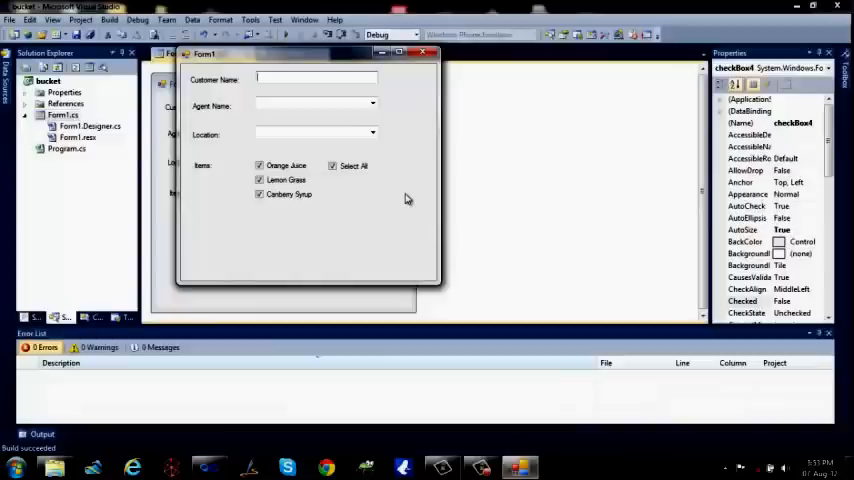
Enter customer name W, choose an agent, peek at the location list, then close the form.
{"action": "type", "text": "Weren"}
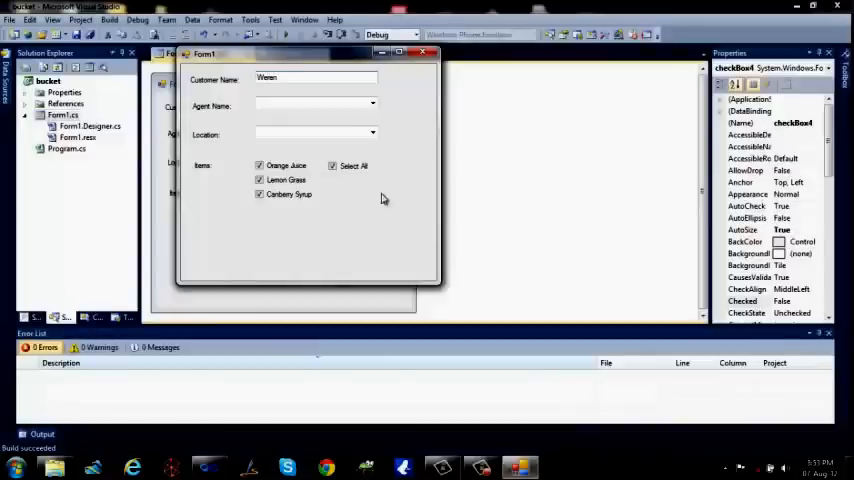
{"action": "left_click", "coordinate": [372, 104]}
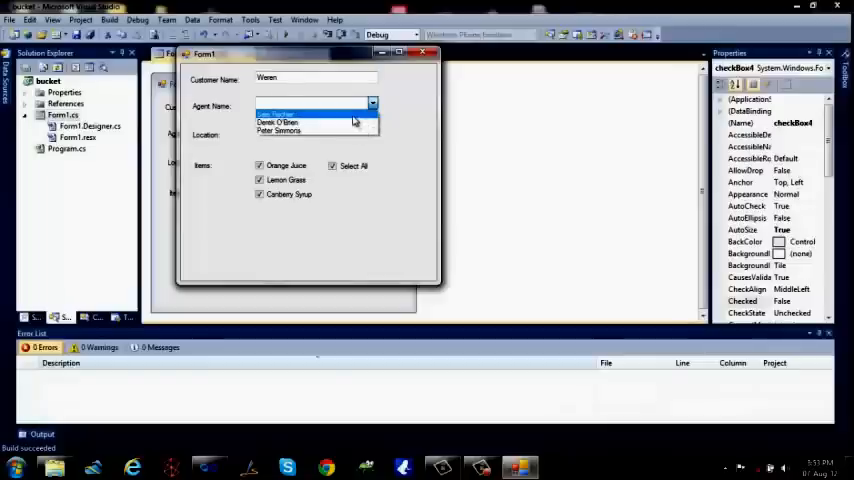
{"action": "left_click", "coordinate": [276, 112]}
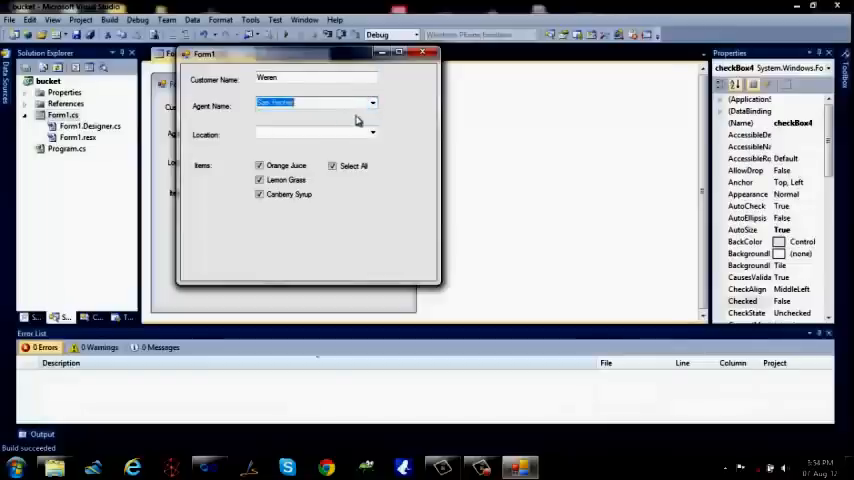
{"action": "left_click", "coordinate": [372, 134]}
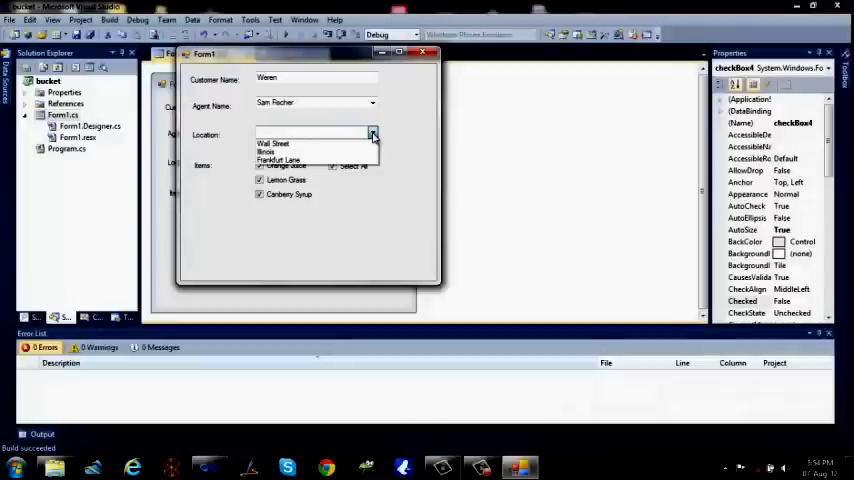
{"action": "left_click", "coordinate": [372, 134]}
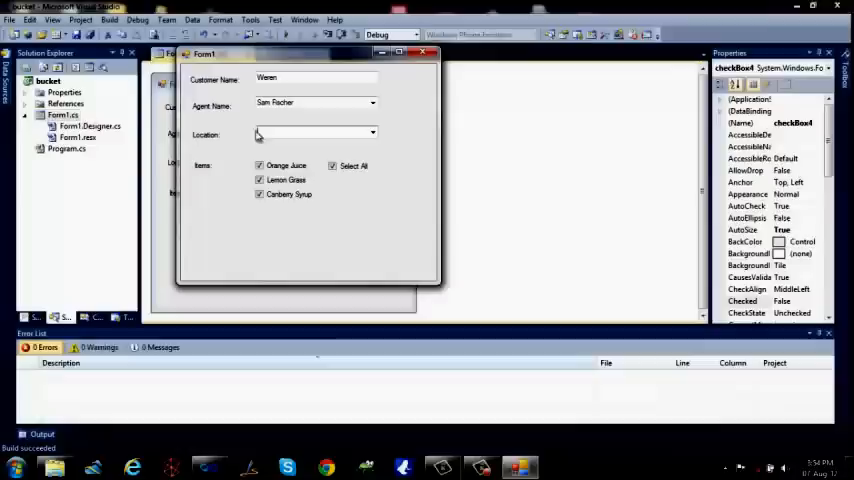
{"action": "left_click", "coordinate": [372, 132]}
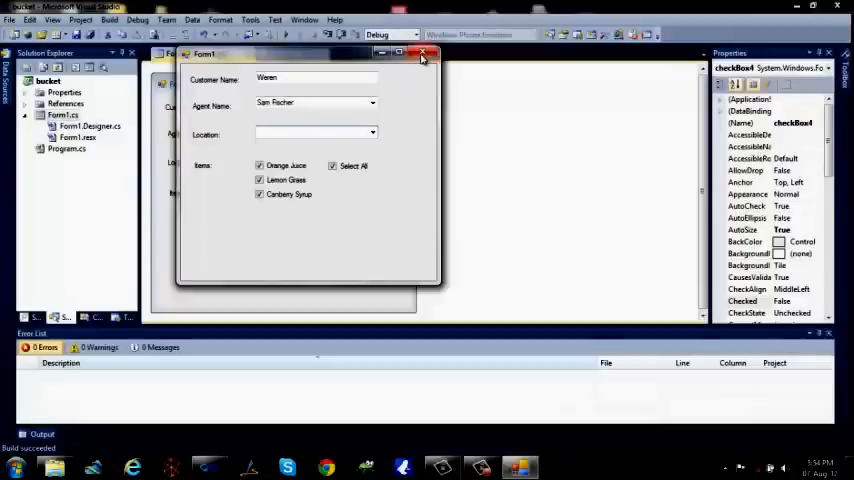
{"action": "left_click", "coordinate": [424, 54]}
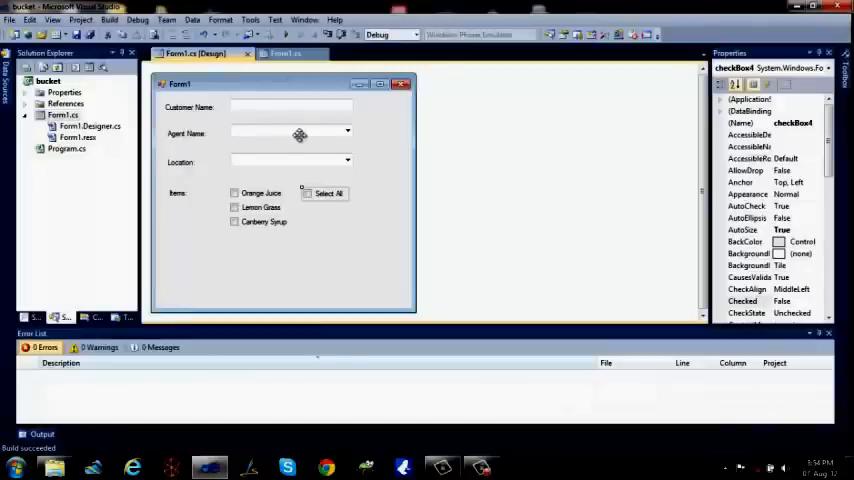
{"action": "mouse_move", "coordinate": [300, 132]}
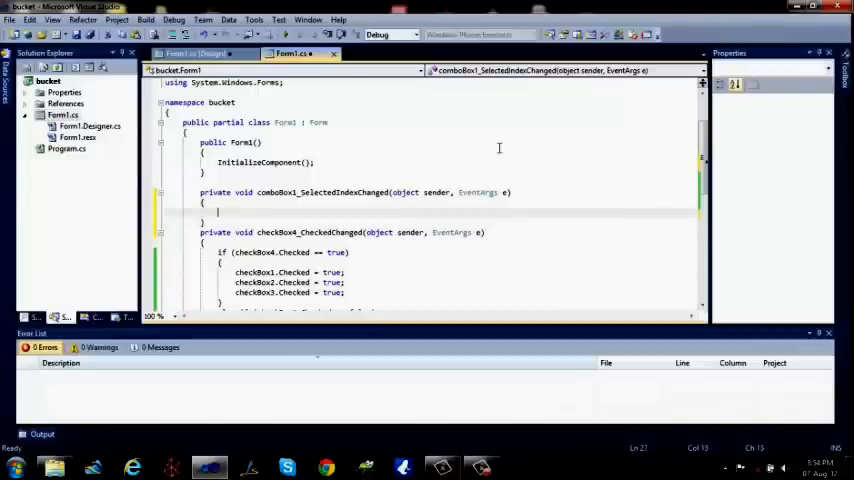
Write if (comboBox1.Text == "Sam Fischer") in the comboBox1_SelectedIndexChanged handler.
{"action": "left_click", "coordinate": [190, 52]}
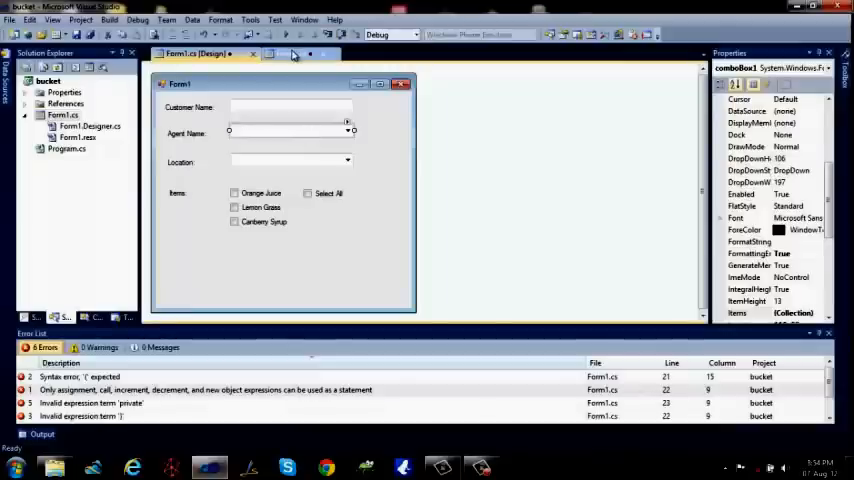
{"action": "left_click", "coordinate": [300, 52]}
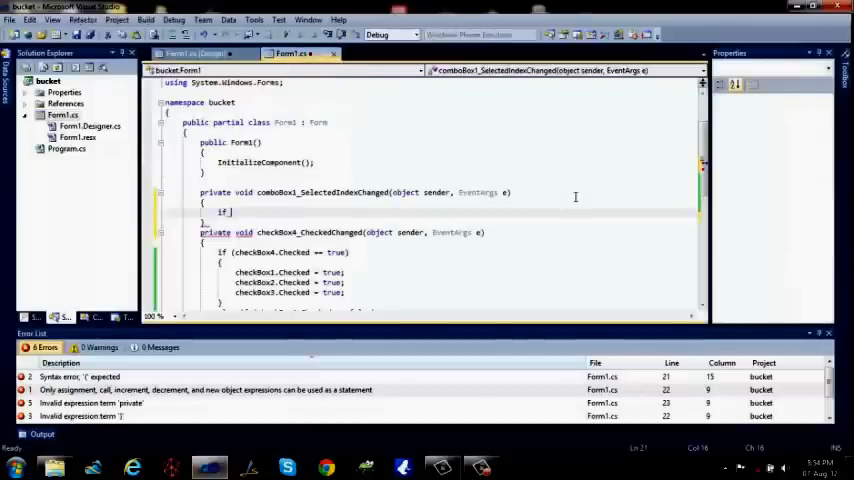
{"action": "type", "text": "comboBox1)"}
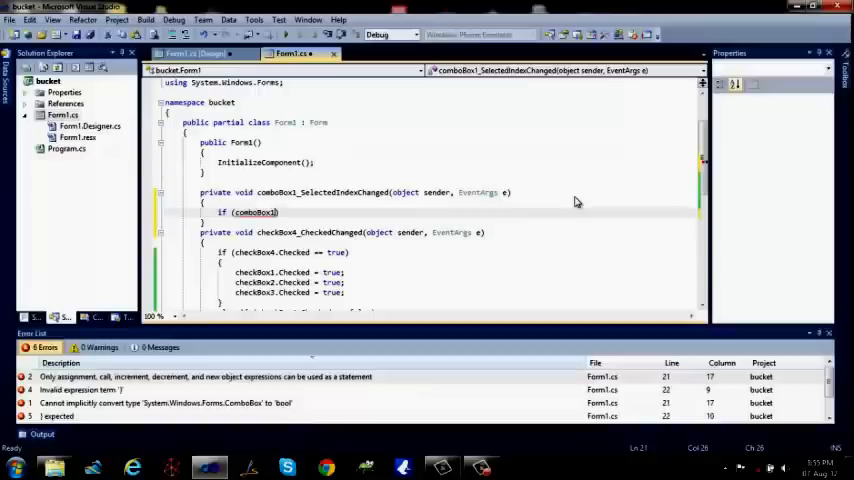
{"action": "type", "text": ".te"}
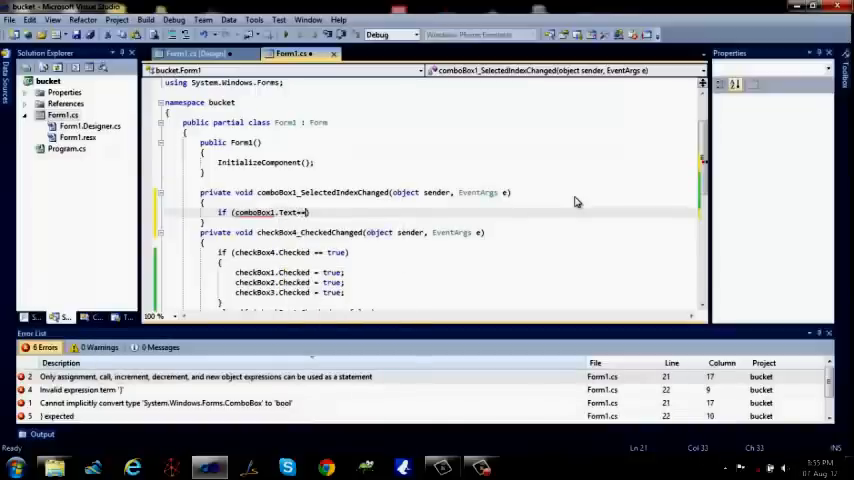
{"action": "type", "text": "\"\""}
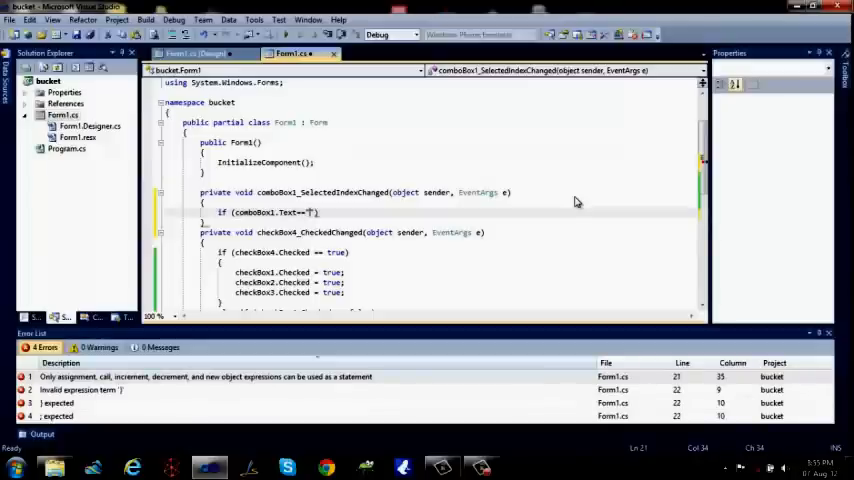
{"action": "type", "text": "Sam Fi"}
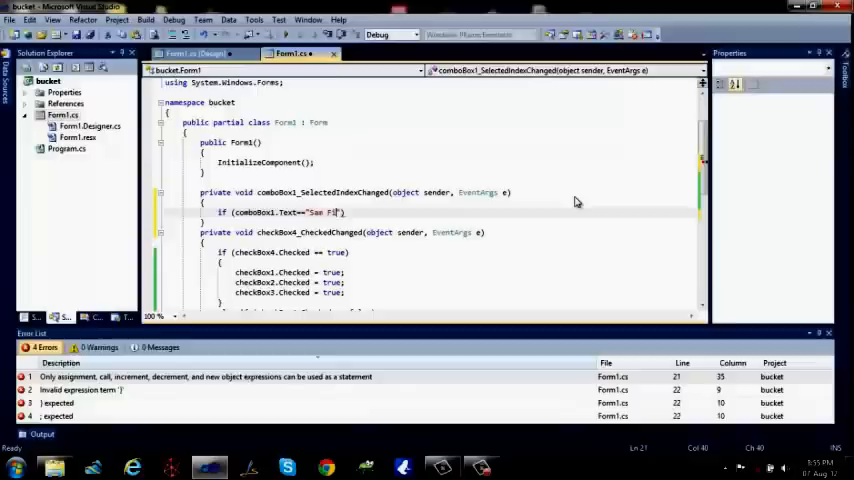
{"action": "type", "text": "sc"}
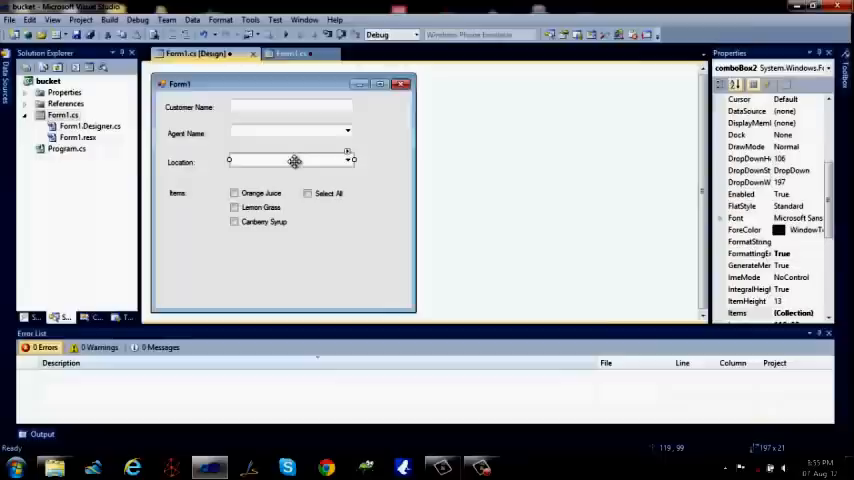
Inside the if block assign comboBox2.Text = "Frankfurt Lane".
{"action": "left_click", "coordinate": [288, 52]}
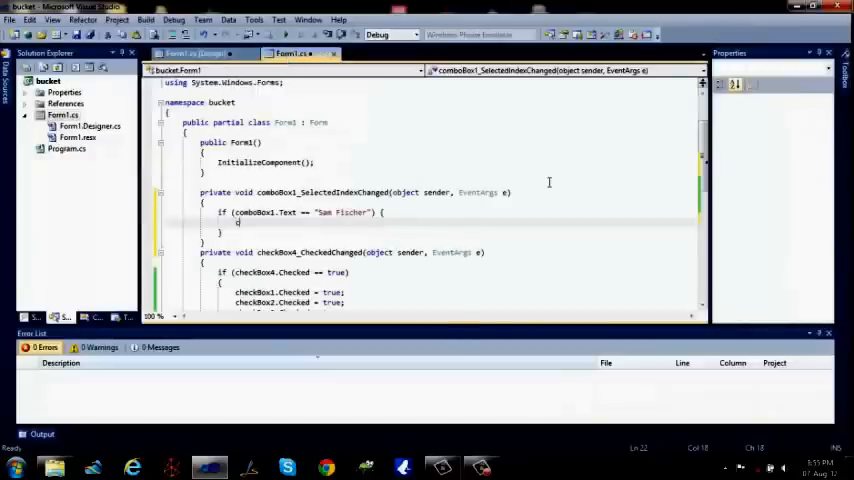
{"action": "type", "text": "comboBox2."}
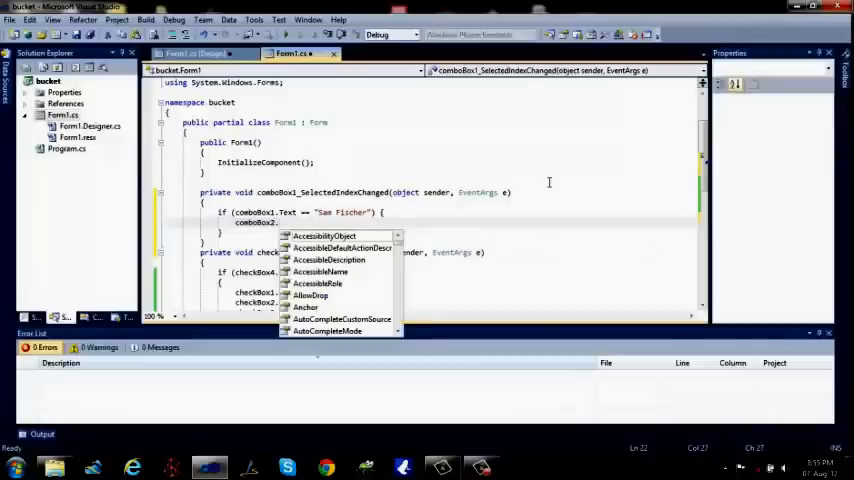
{"action": "type", "text": "Text = \"\";"}
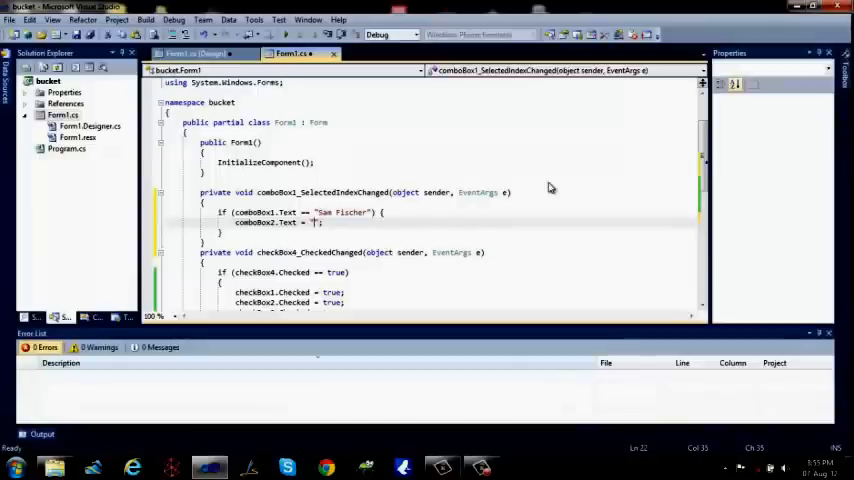
{"action": "type", "text": "Frankfurt Lane"}
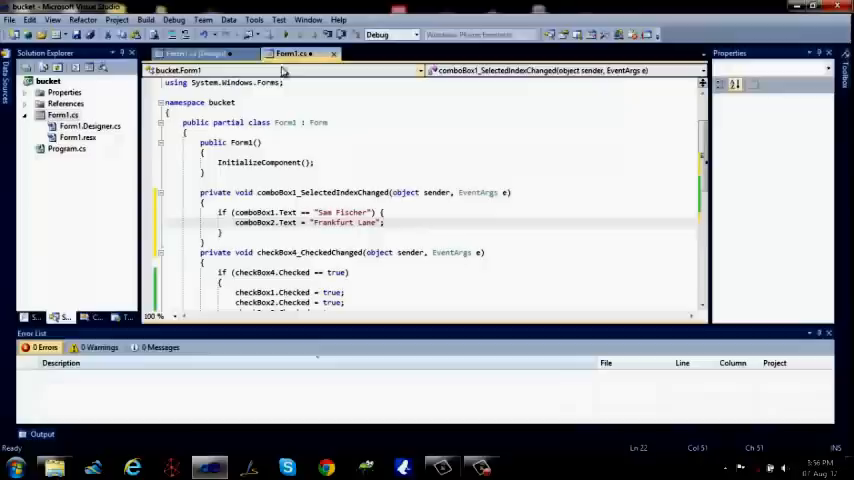
Run the form, pick Sam Fischer and confirm Location fills with Frankfurt Lane.
{"action": "left_click", "coordinate": [184, 52]}
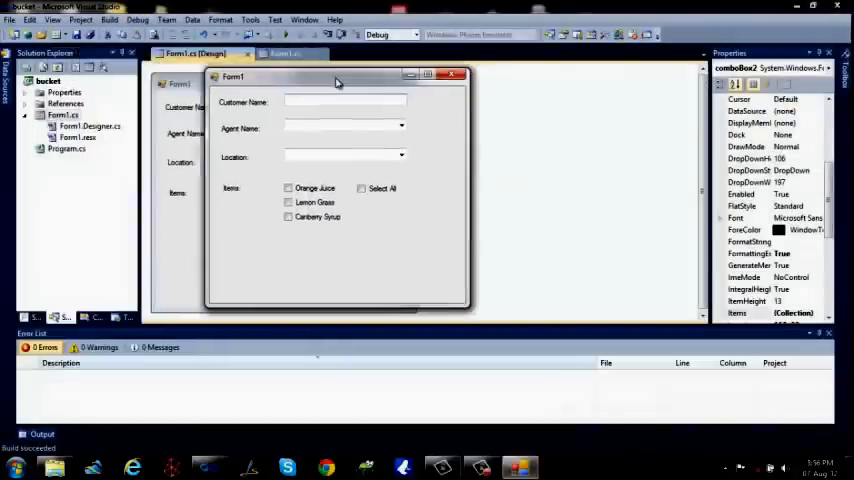
{"action": "left_click_drag", "start_coordinate": [336, 76], "coordinate": [240, 76]}
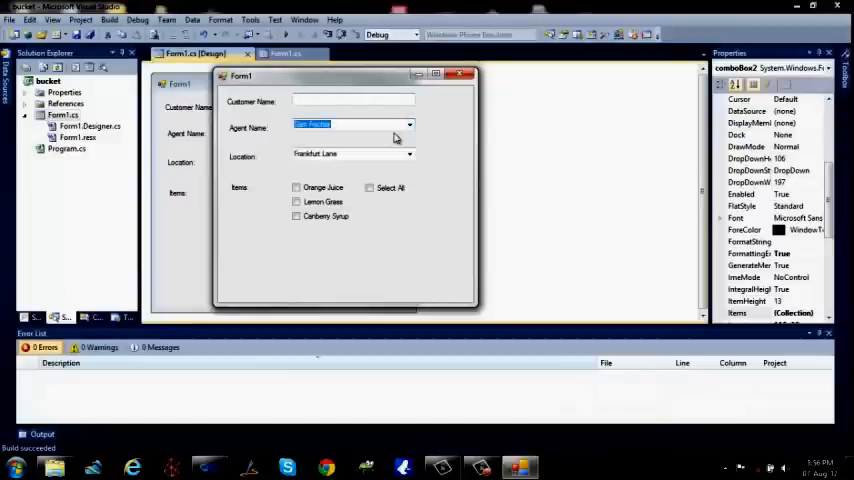
{"action": "left_click", "coordinate": [408, 126]}
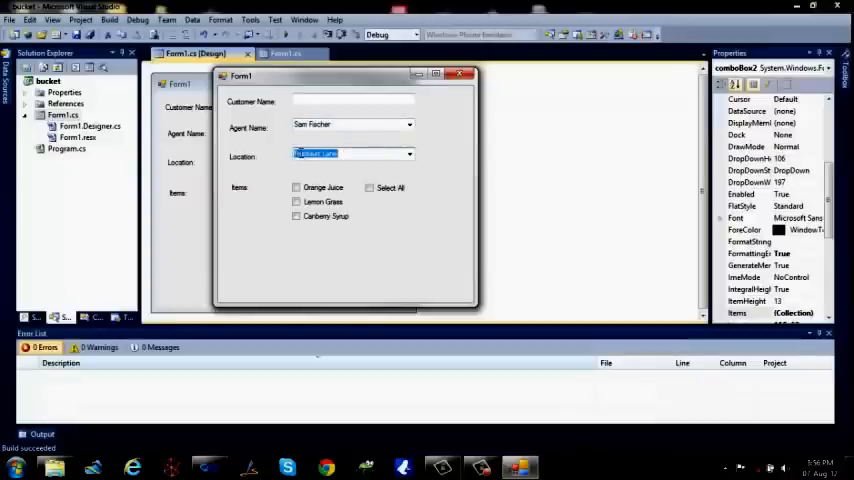
{"action": "left_click", "coordinate": [372, 188]}
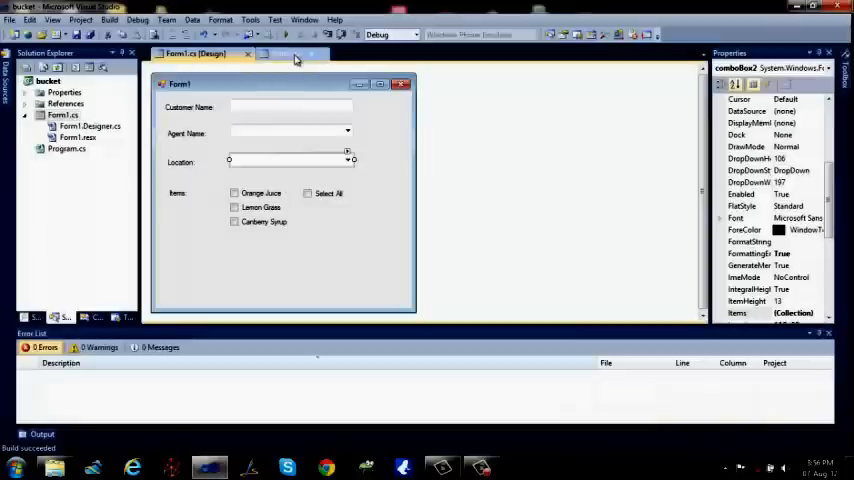
Review the agent handler code that assigns Frankfurt Lane.
{"action": "left_click", "coordinate": [290, 52]}
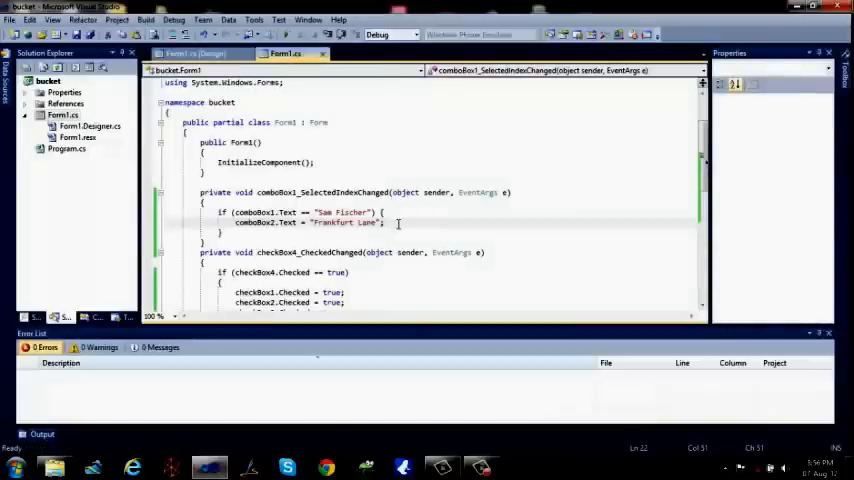
{"action": "scroll", "scroll_direction": "down", "scroll_amount": 3}
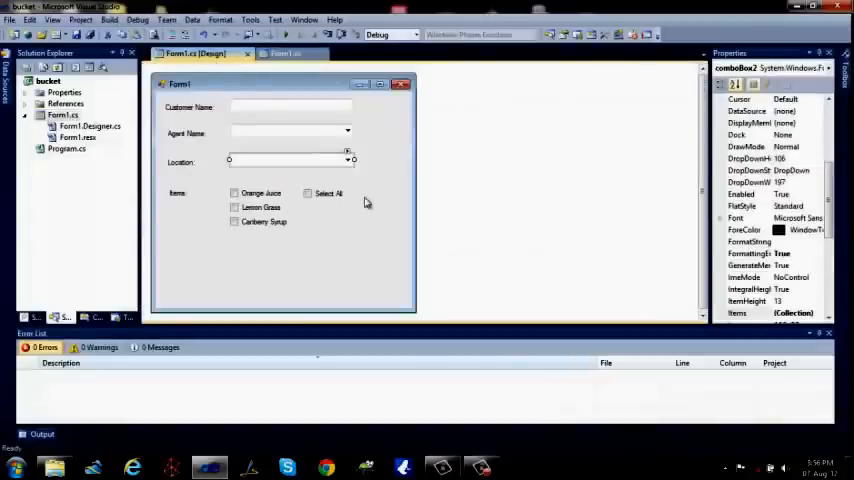
{"action": "mouse_move", "coordinate": [286, 274]}
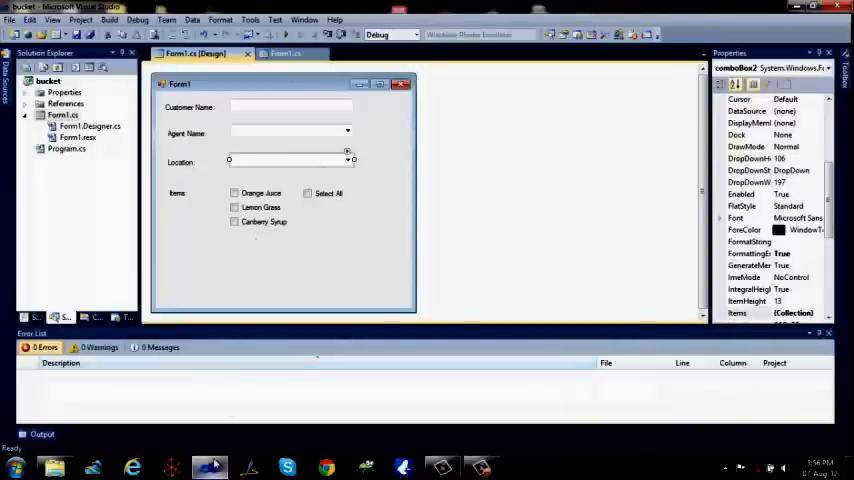
{"action": "mouse_move", "coordinate": [208, 466]}
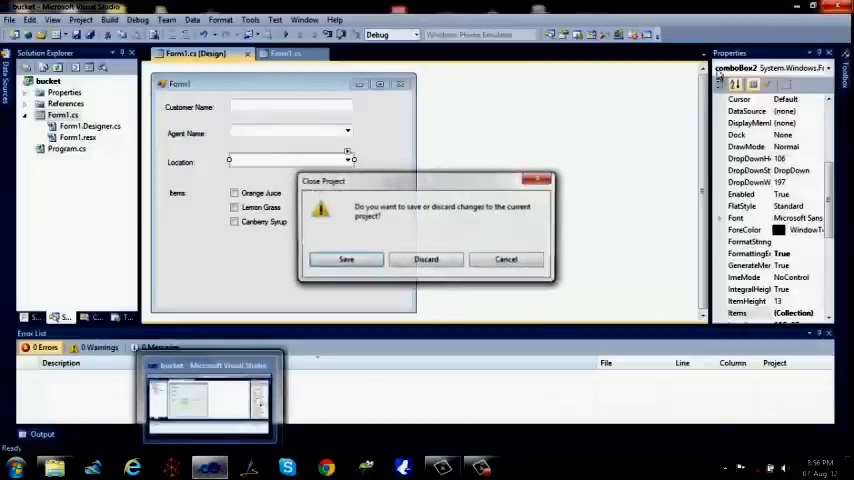
Save changes and the bucket project at its current location, closing it.
{"action": "left_click", "coordinate": [344, 260]}
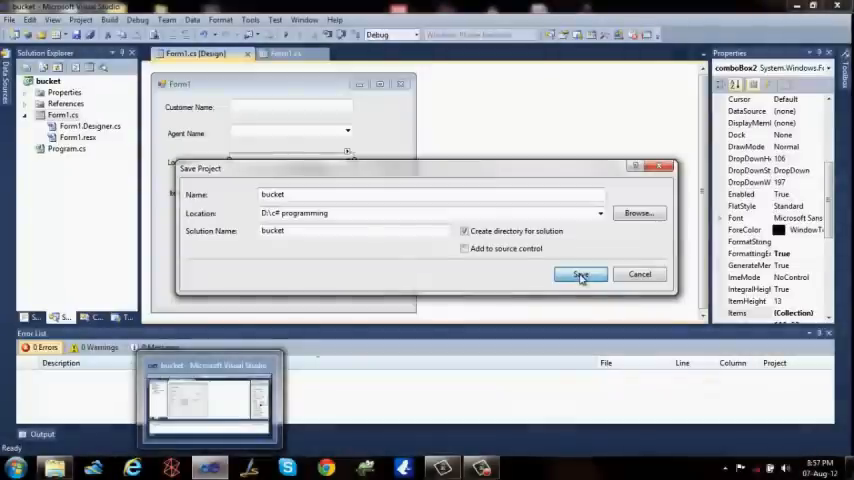
{"action": "left_click", "coordinate": [580, 274]}
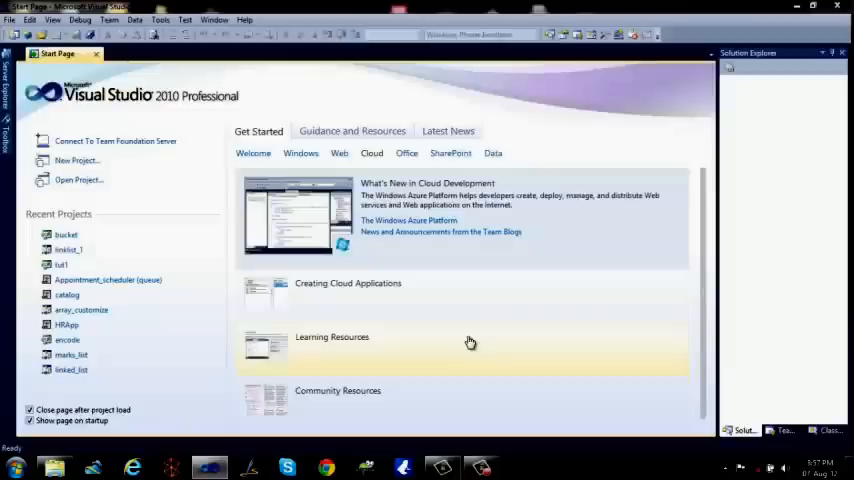
Open the catalog project from Recent Projects and its Program.cs Main method.
{"action": "left_click", "coordinate": [60, 264]}
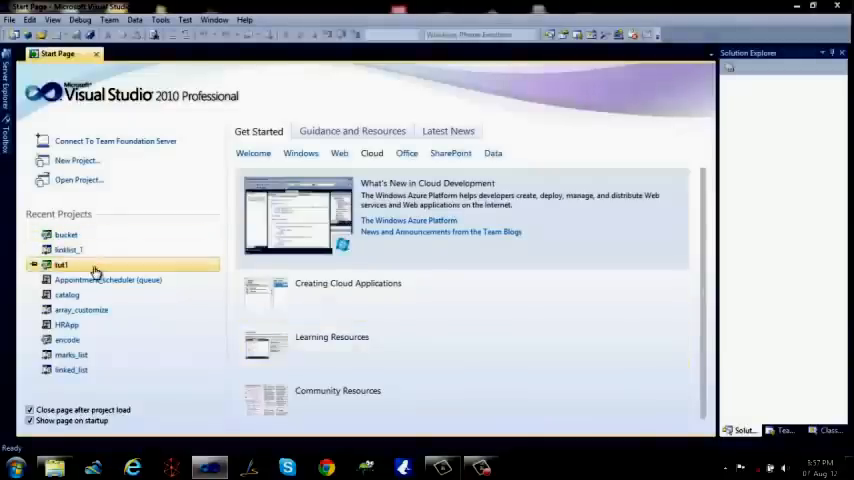
{"action": "left_click", "coordinate": [68, 294]}
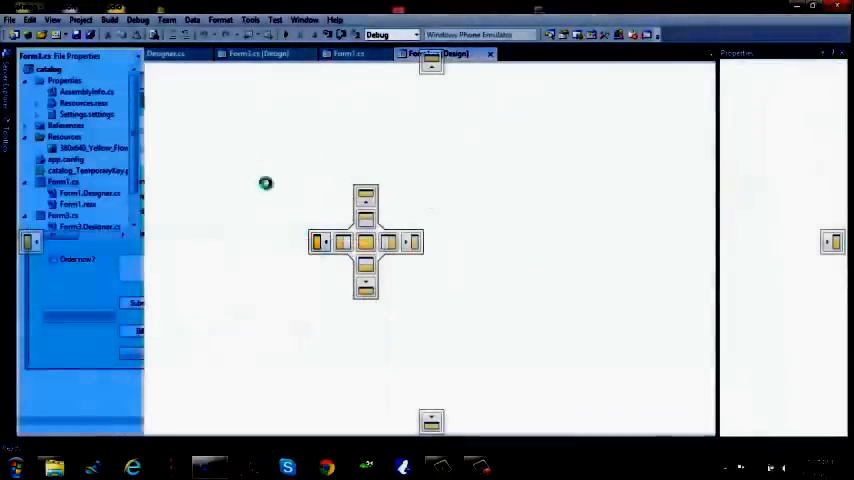
{"action": "double_click", "coordinate": [66, 260]}
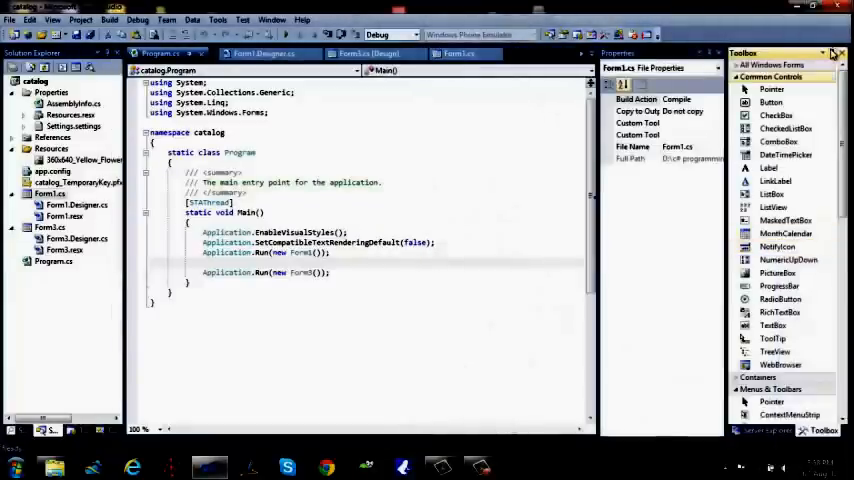
Switch to Form1.cs [Design] and run the Shopping Cart form.
{"action": "left_click", "coordinate": [546, 52]}
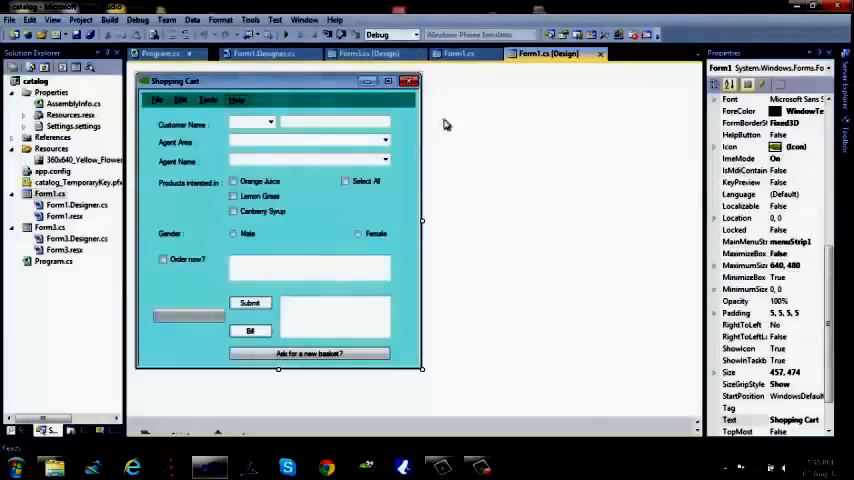
{"action": "left_click", "coordinate": [458, 52]}
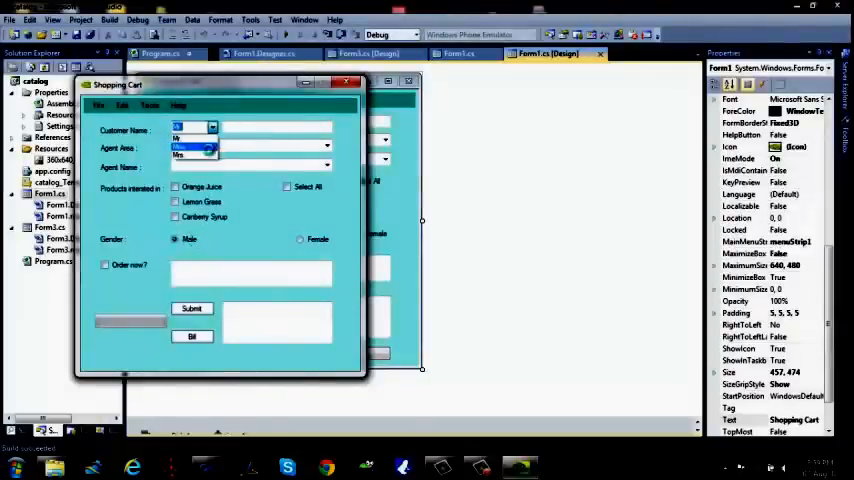
{"action": "left_click", "coordinate": [300, 240]}
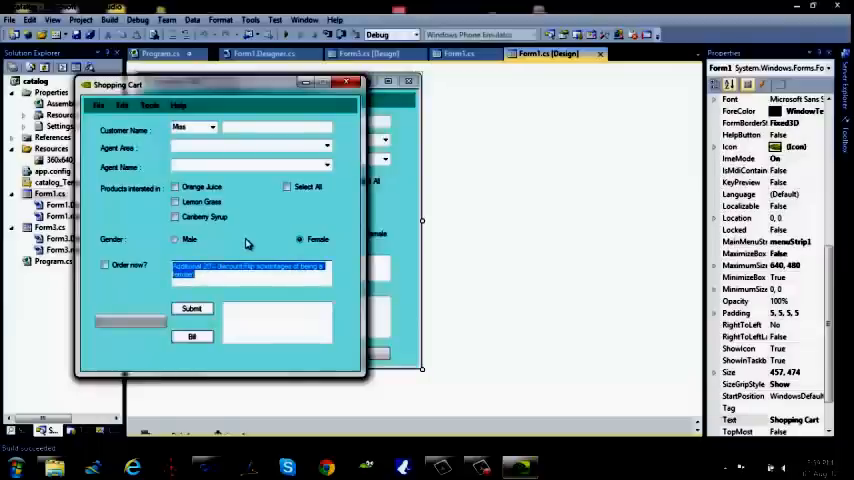
{"action": "left_click", "coordinate": [212, 128]}
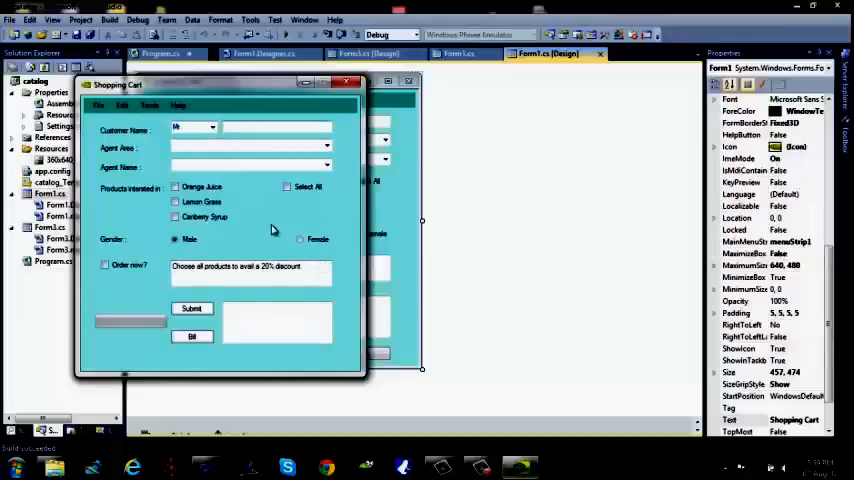
{"action": "type", "text": "Red"}
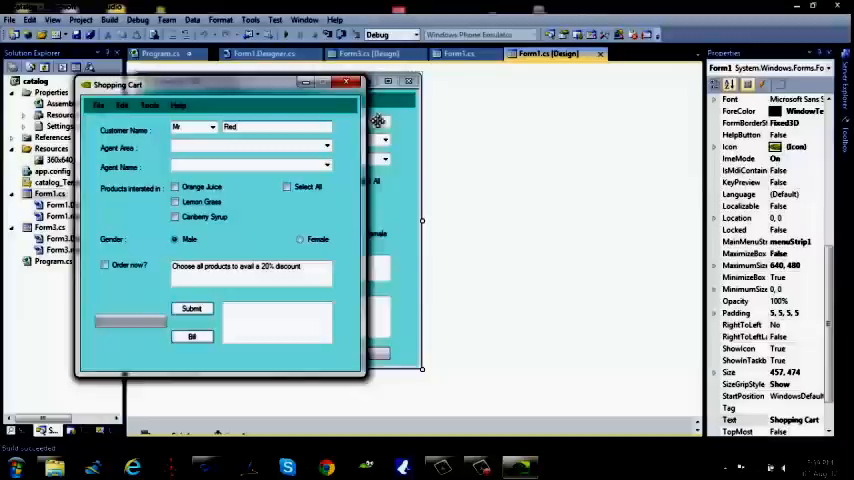
{"action": "left_click", "coordinate": [328, 148]}
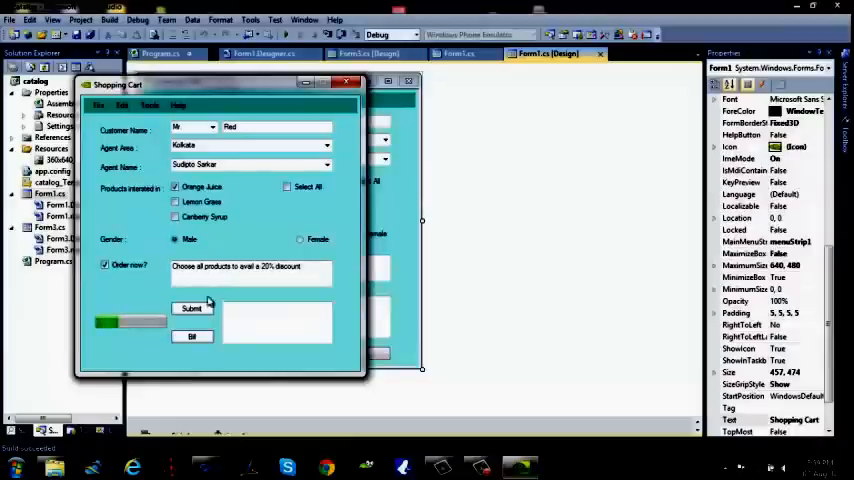
{"action": "left_click", "coordinate": [192, 308]}
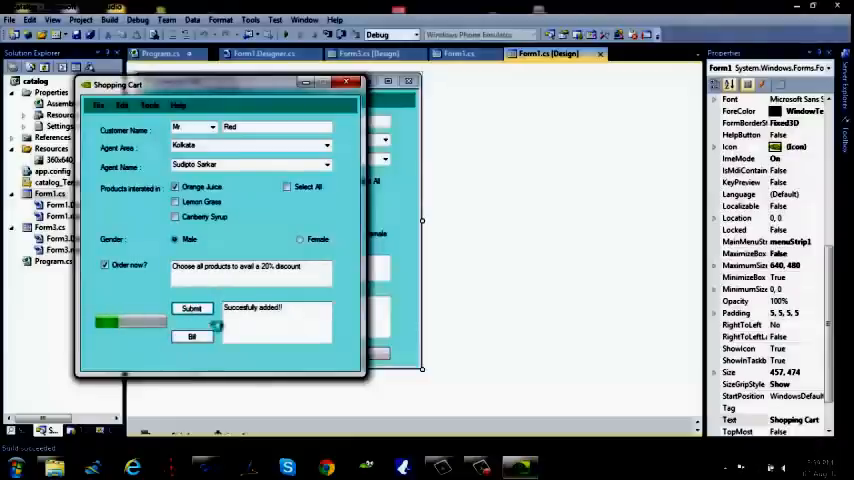
{"action": "left_click", "coordinate": [192, 336]}
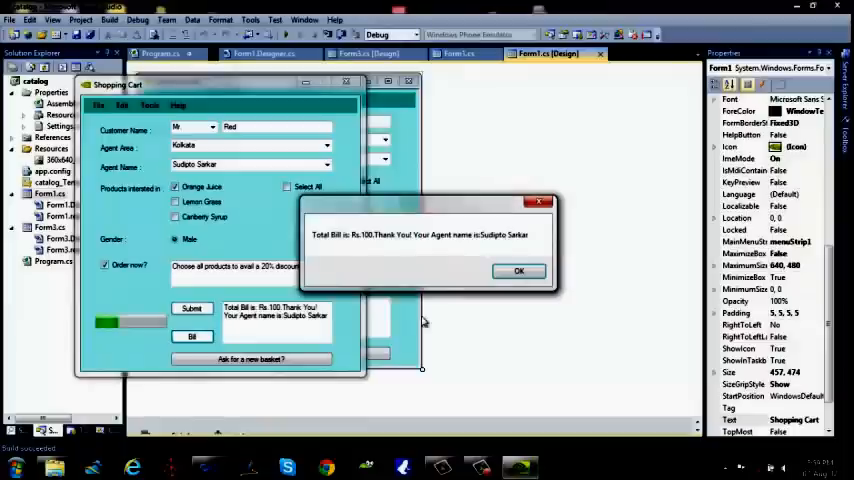
{"action": "mouse_move", "coordinate": [432, 312]}
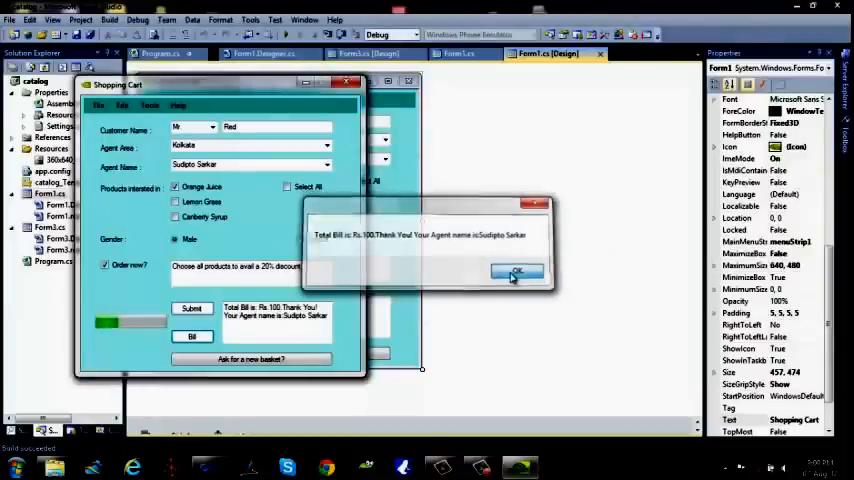
{"action": "left_click", "coordinate": [516, 272]}
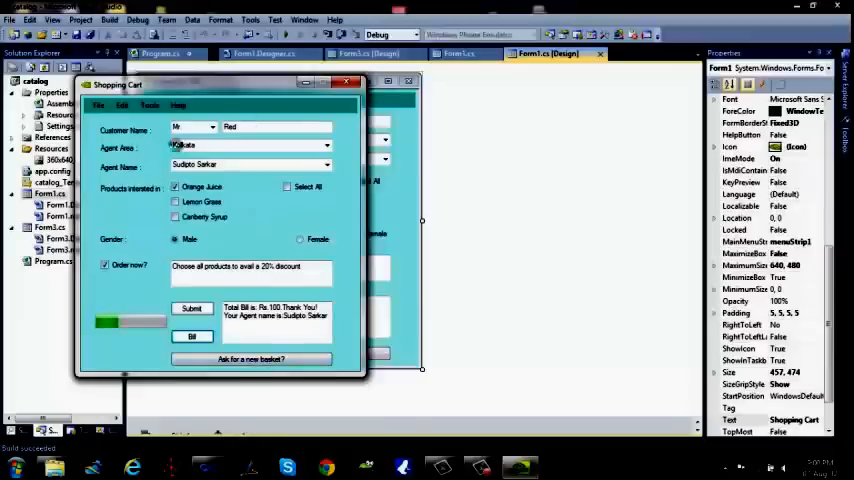
{"action": "left_click", "coordinate": [98, 104]}
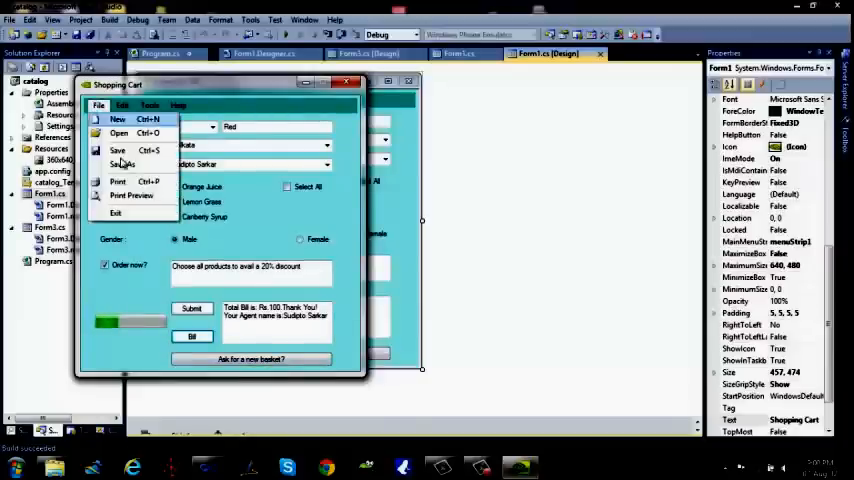
{"action": "left_click", "coordinate": [178, 104]}
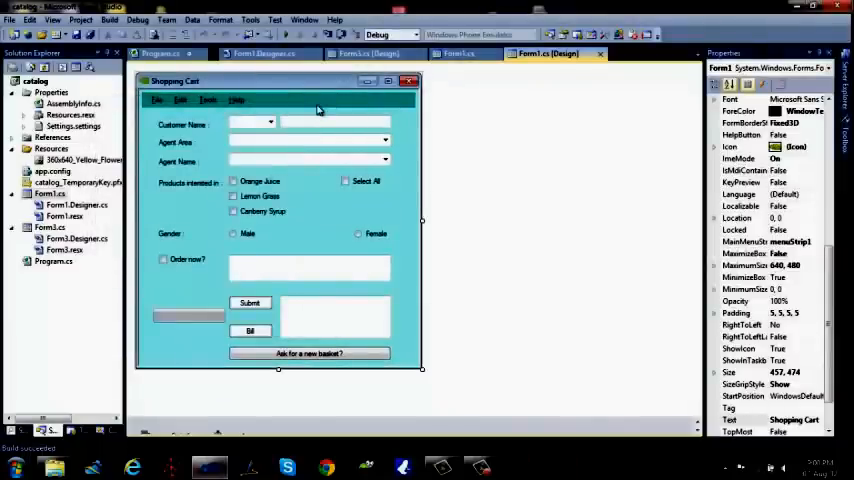
{"action": "mouse_move", "coordinate": [644, 220]}
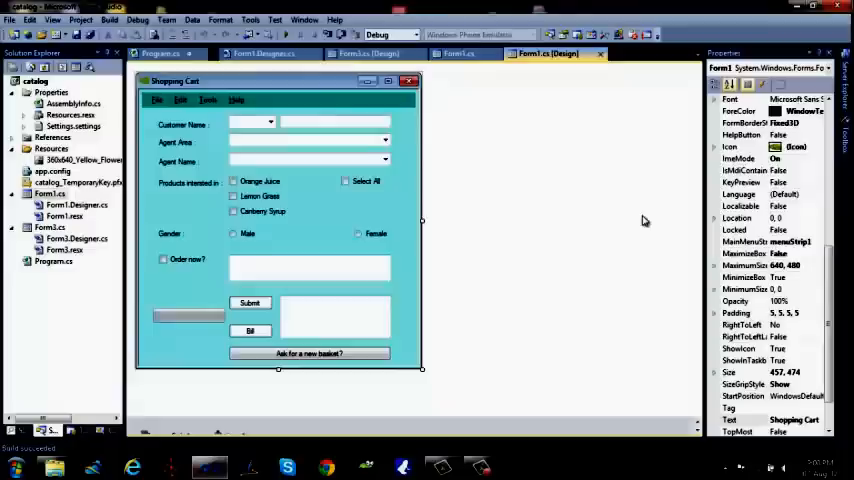
{"action": "mouse_move", "coordinate": [496, 412]}
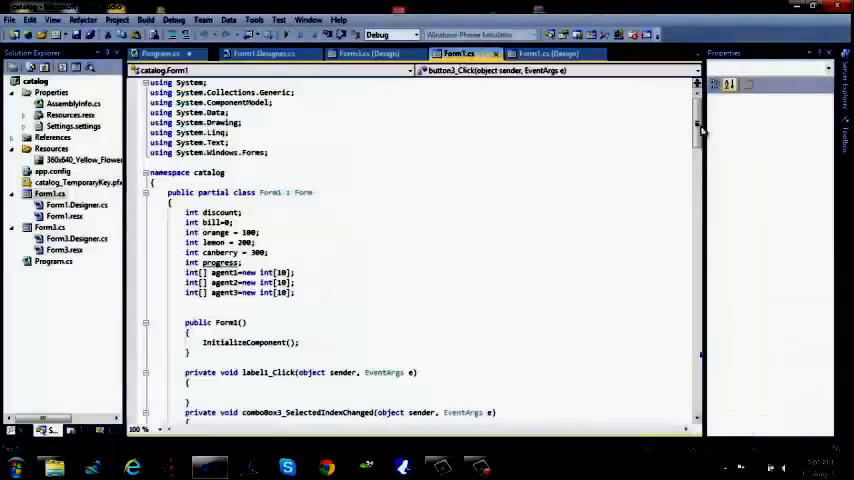
{"action": "scroll", "scroll_direction": "down", "scroll_amount": 3}
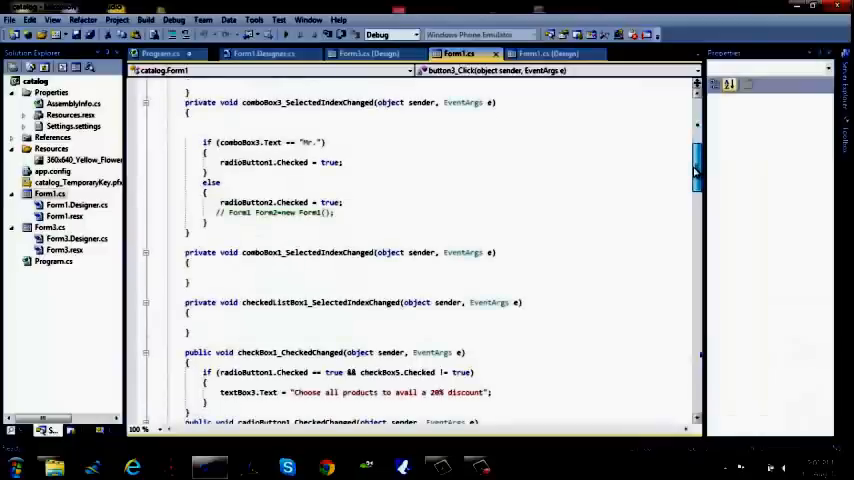
{"action": "scroll", "scroll_direction": "down", "scroll_amount": 3}
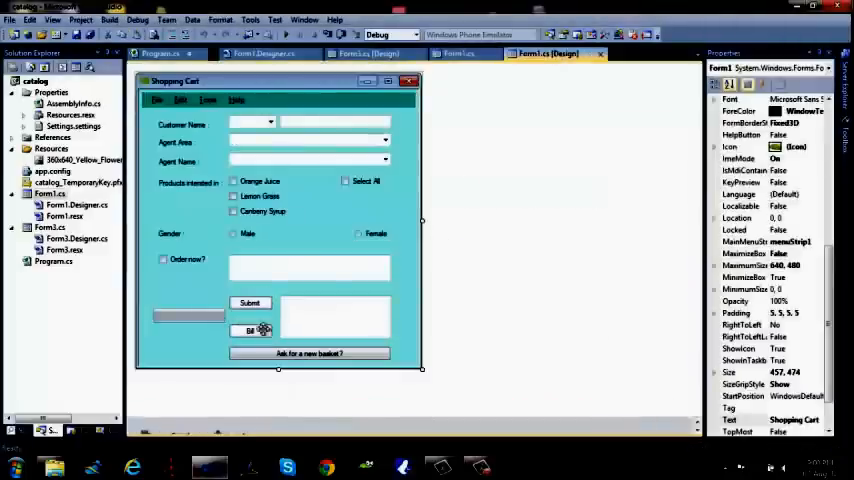
Wire the Bill button's Click event to the button2_Click handler via the Properties events list.
{"action": "left_click", "coordinate": [250, 330]}
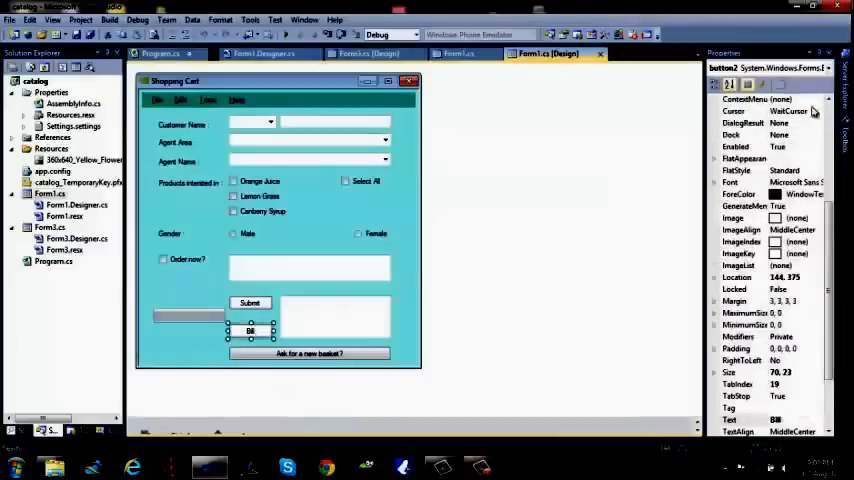
{"action": "left_click", "coordinate": [744, 84]}
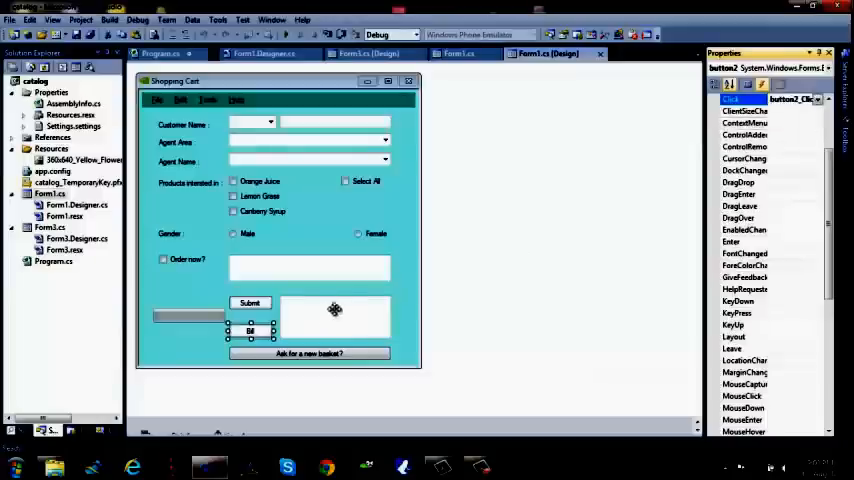
{"action": "mouse_move", "coordinate": [630, 228]}
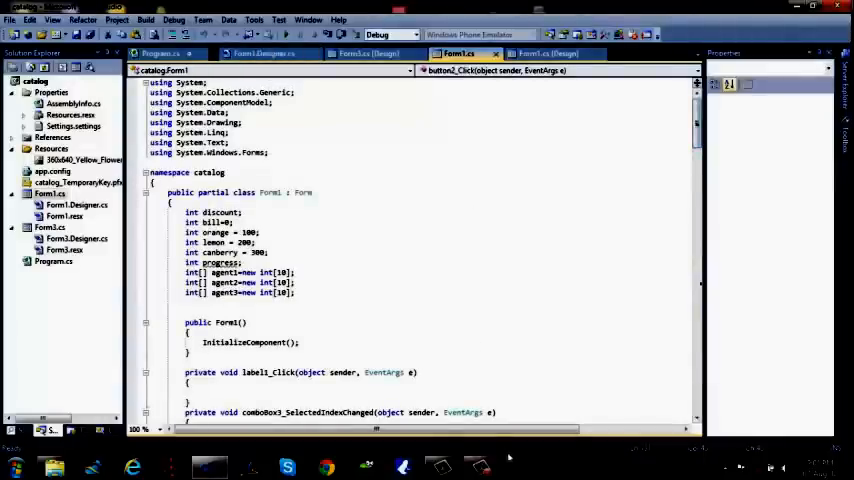
{"action": "left_click", "coordinate": [548, 54]}
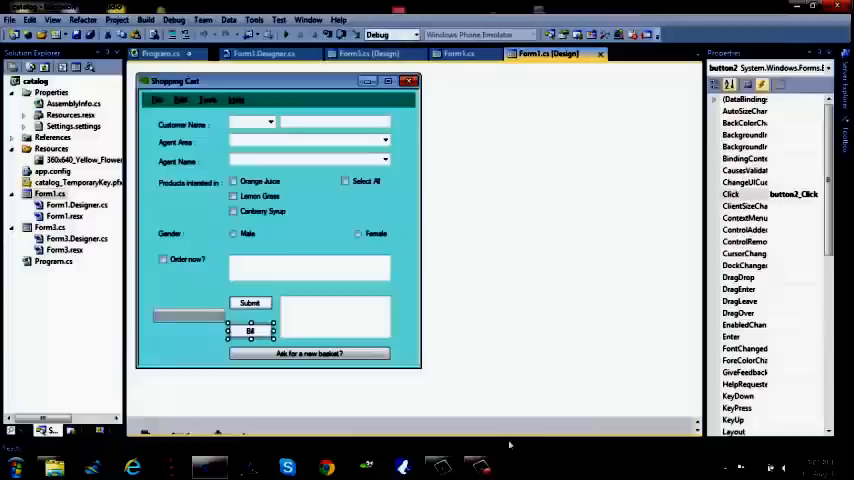